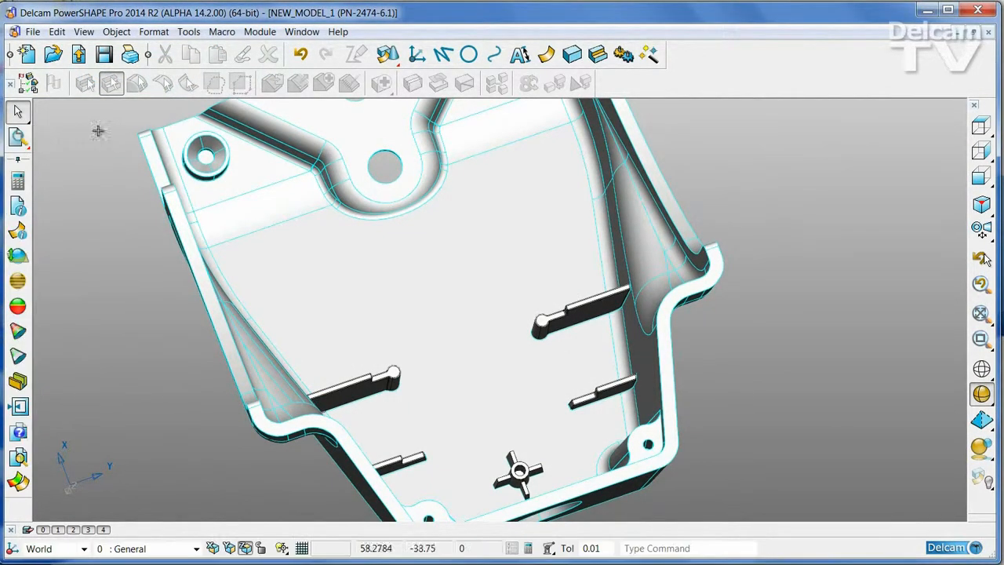
{"action": "mouse_move", "coordinate": [17, 306]}
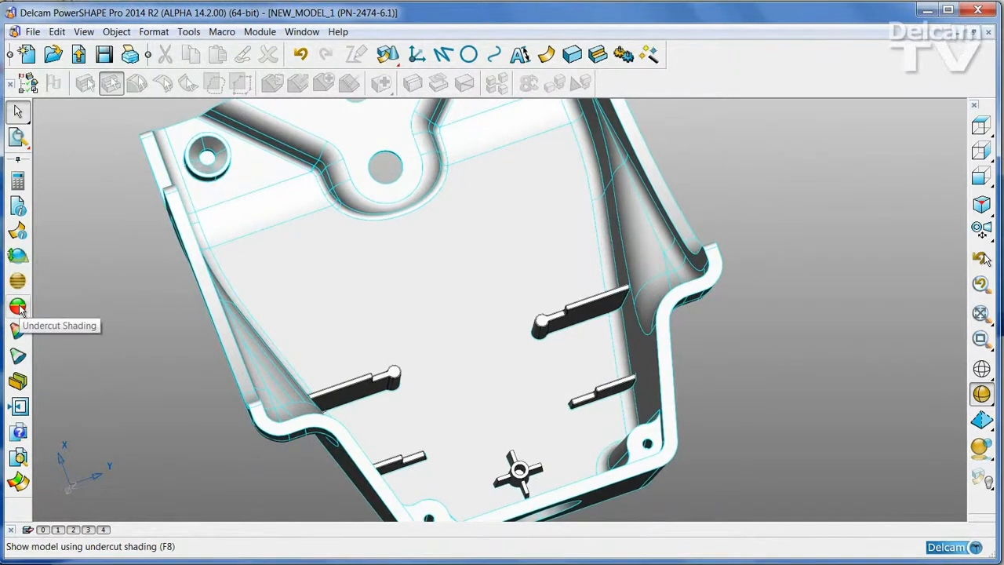
Shade the part by undercut (green/yellow/red) and begin placing a new line-of-draw workplane.
{"action": "left_click", "coordinate": [19, 306]}
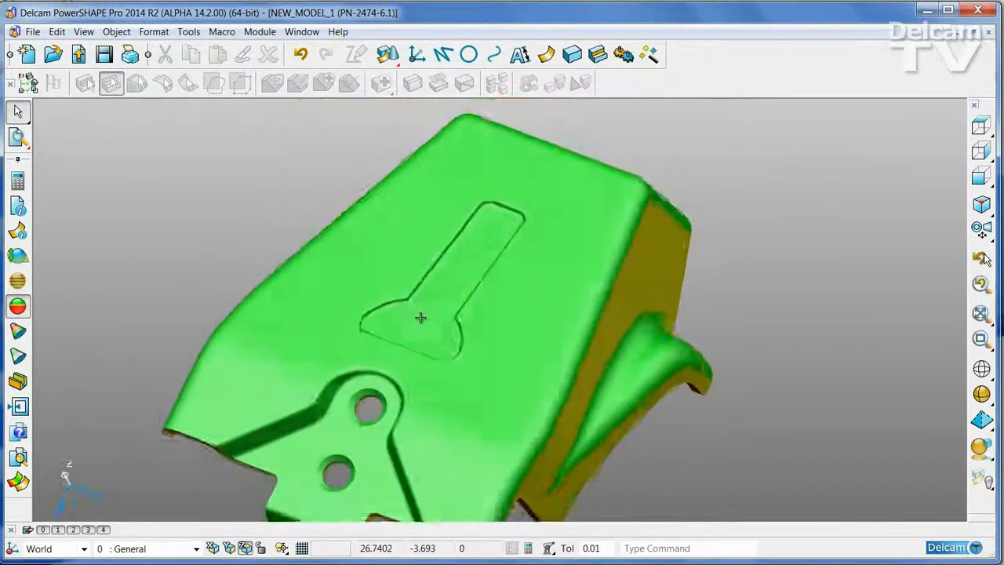
{"action": "left_click_drag", "start_coordinate": [420, 317], "coordinate": [458, 378]}
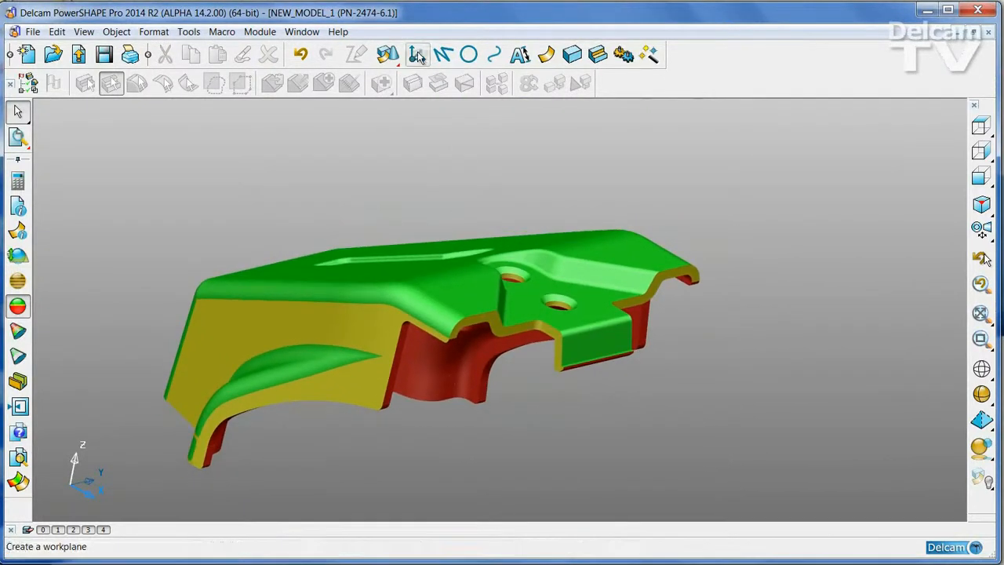
{"action": "left_click", "coordinate": [417, 53]}
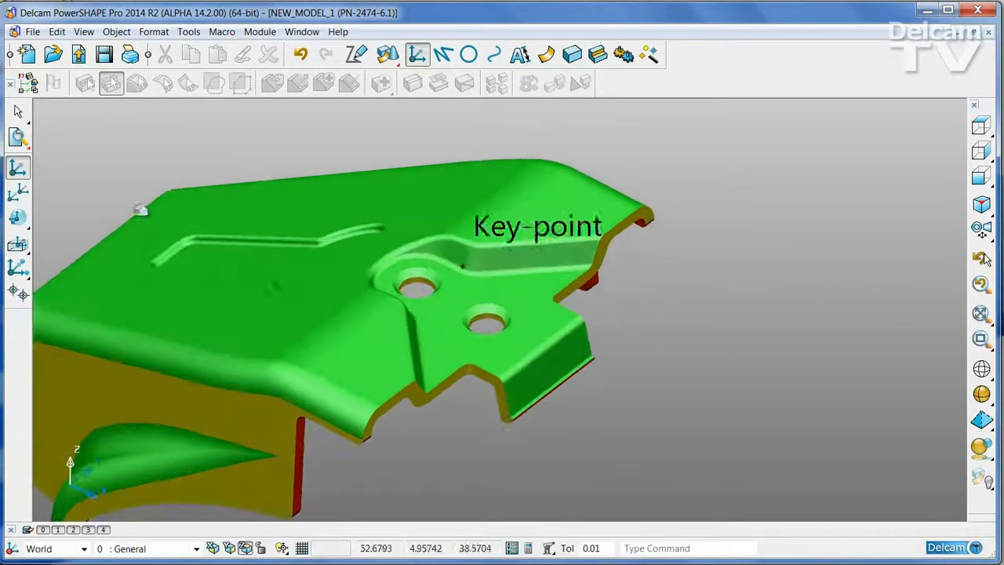